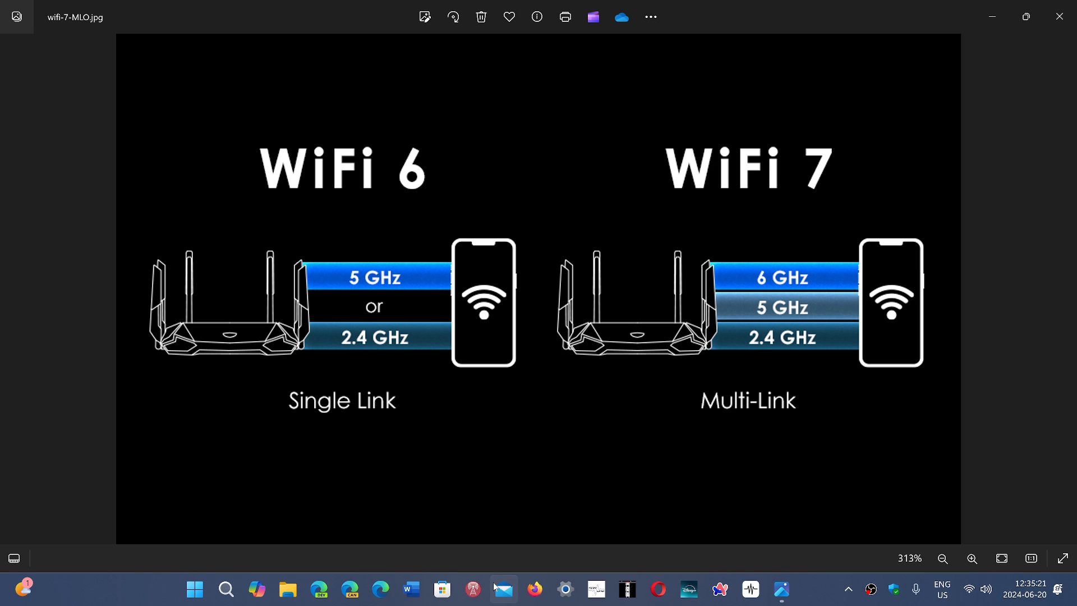
mouse_move(503, 589)
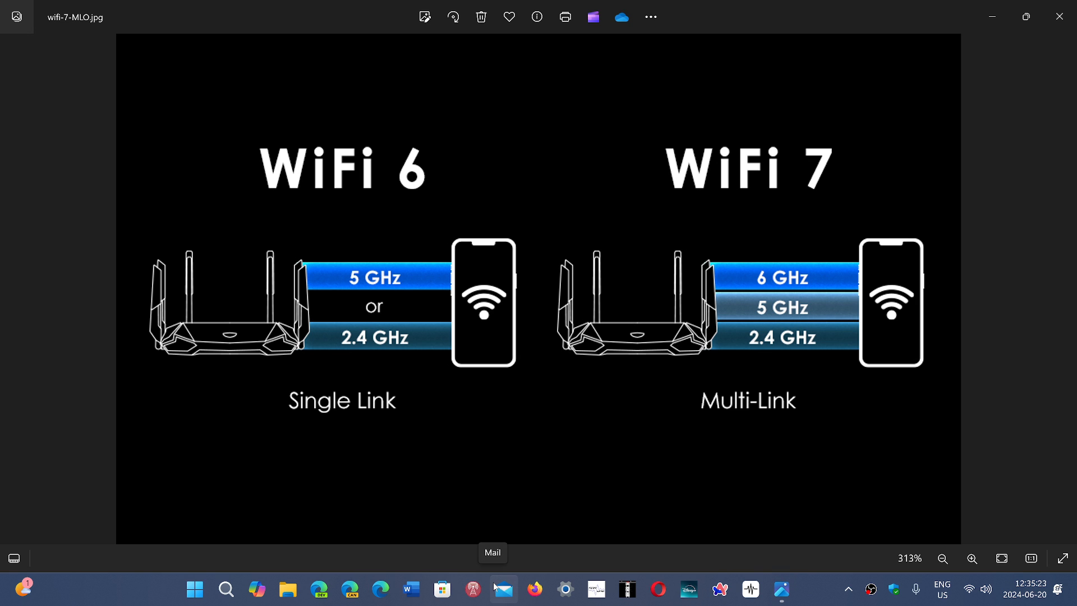
mouse_move(212, 574)
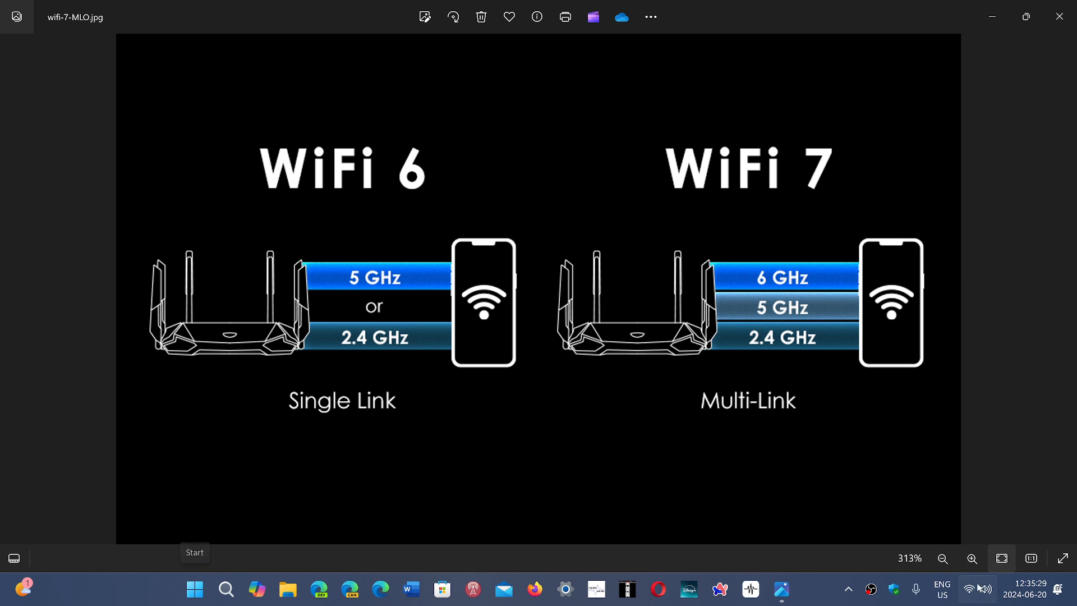
mouse_move(969, 589)
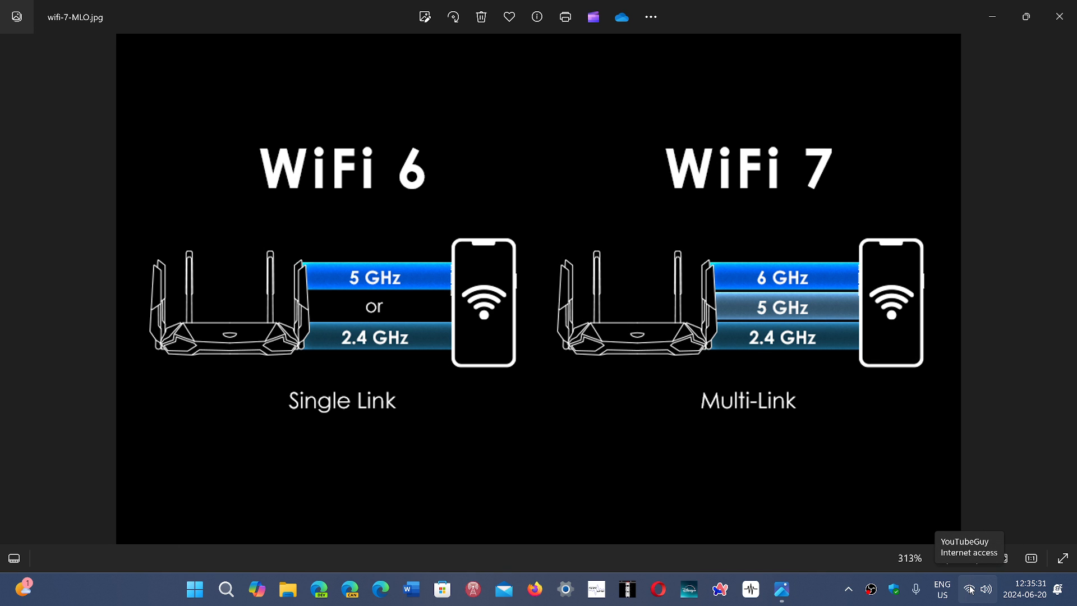
Step: Reach Network and Internet settings from the system-tray Wi-Fi icon's context menu
right_click(968, 589)
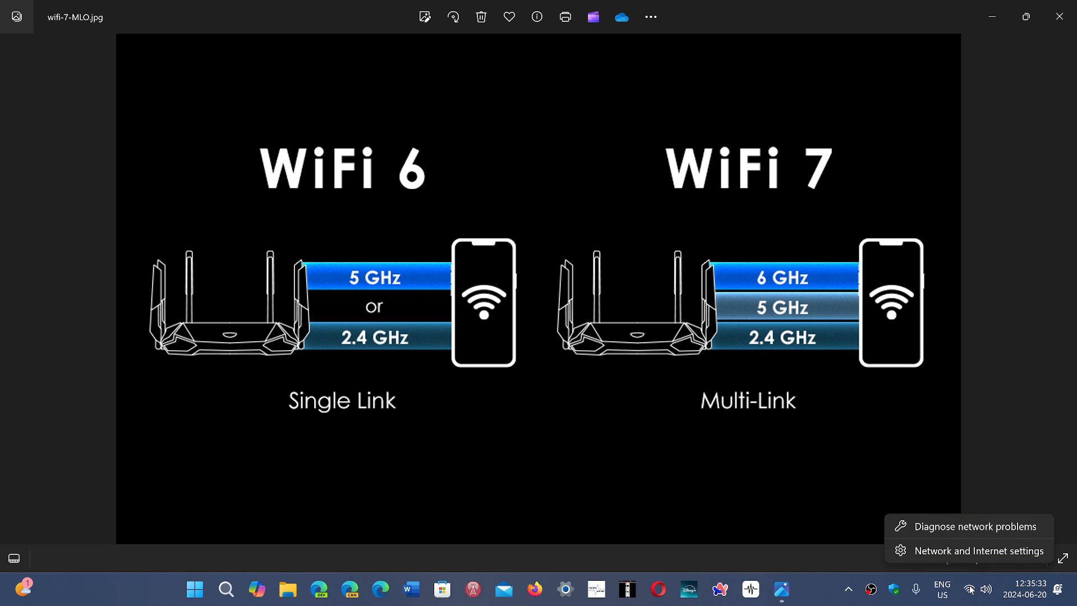
left_click(978, 550)
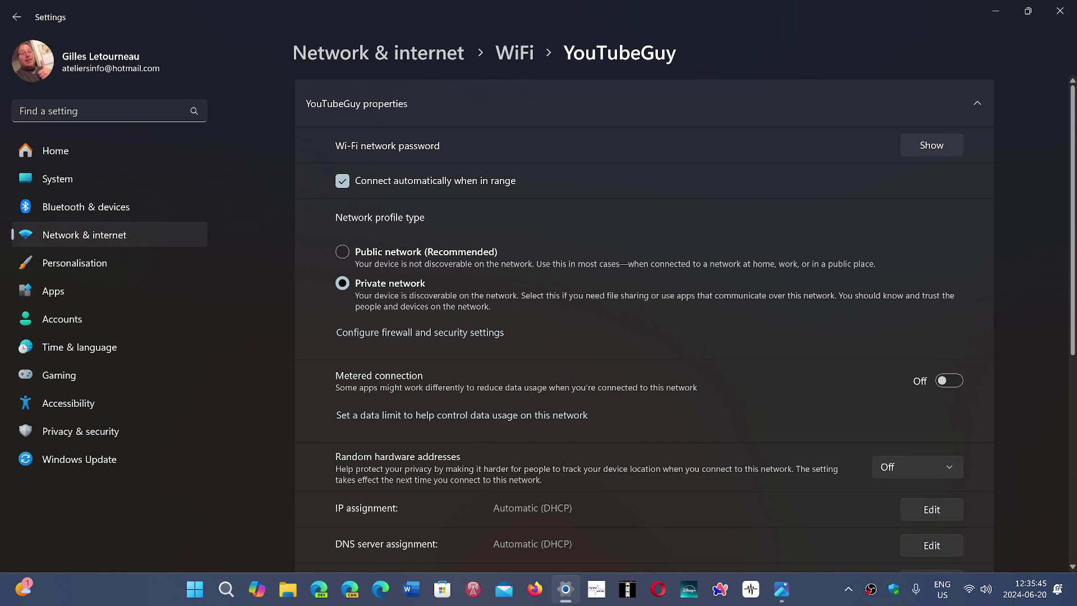
Step: Scroll the Wi-Fi properties to reveal the SSID and Protocol showing Wi-Fi 6 (802.11ax) on 5 GHz
scroll("down", 3)
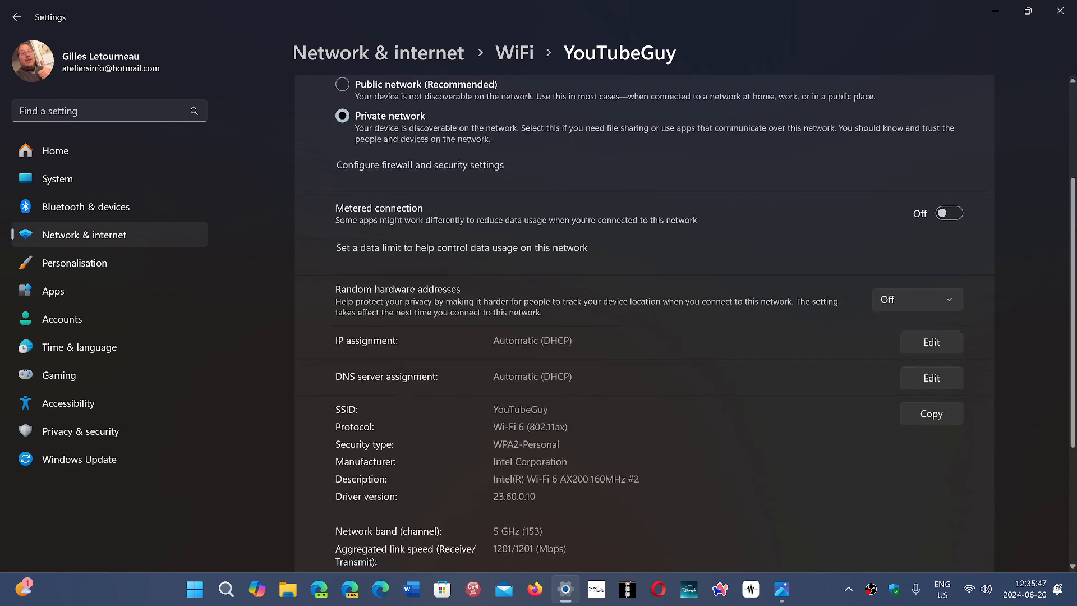
scroll("down", 3)
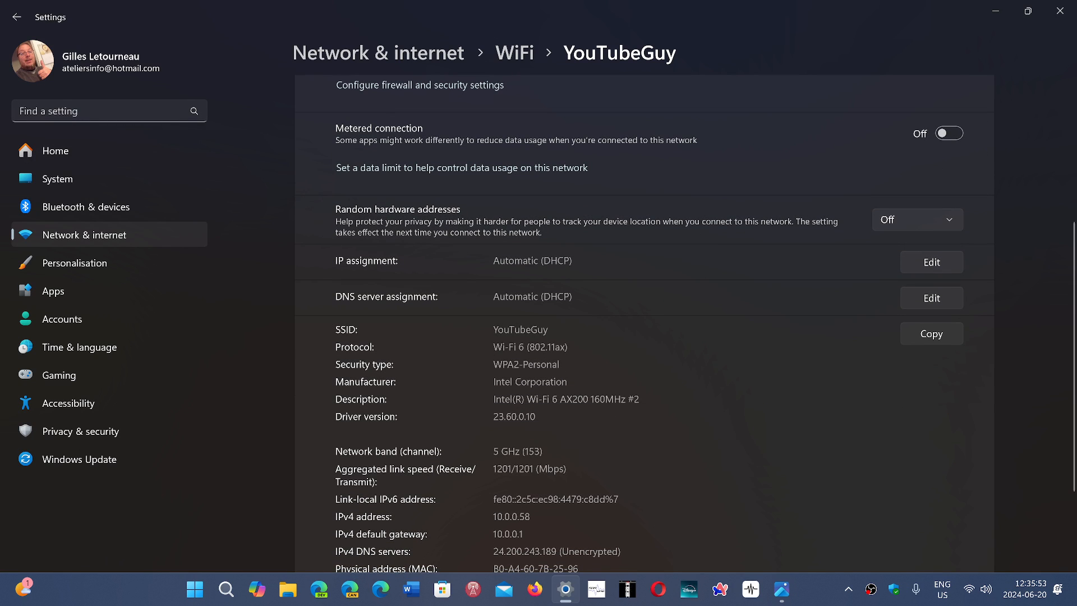
mouse_move(684, 378)
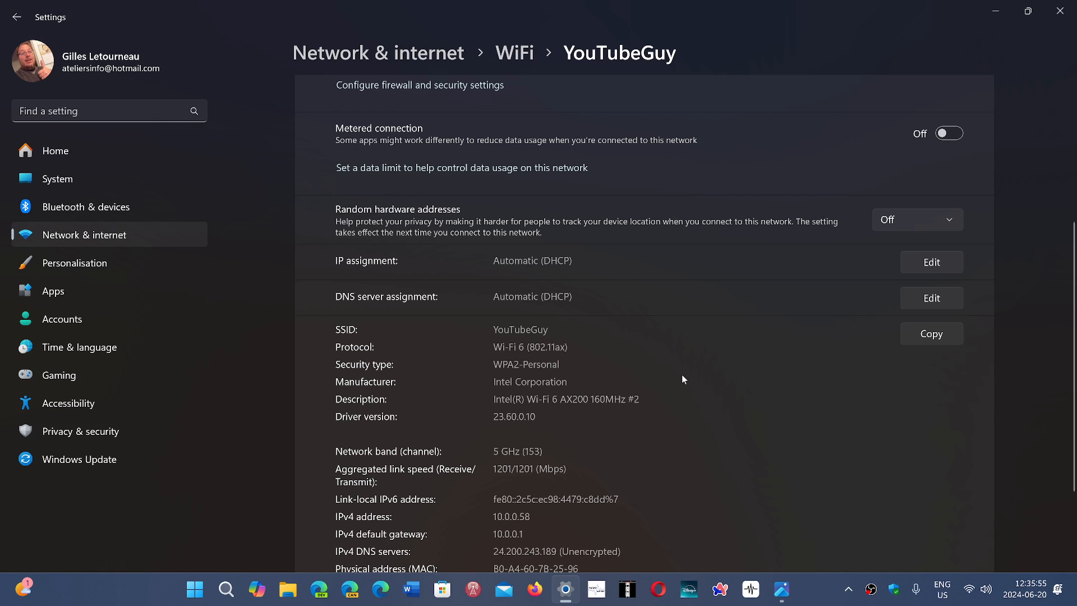
scroll("up", 3)
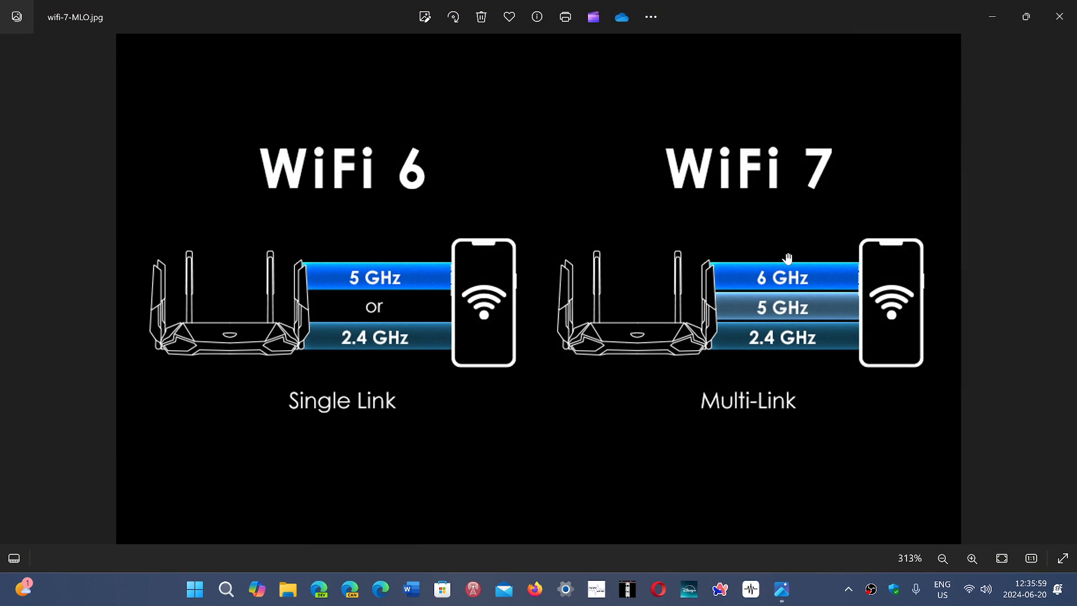
mouse_move(809, 599)
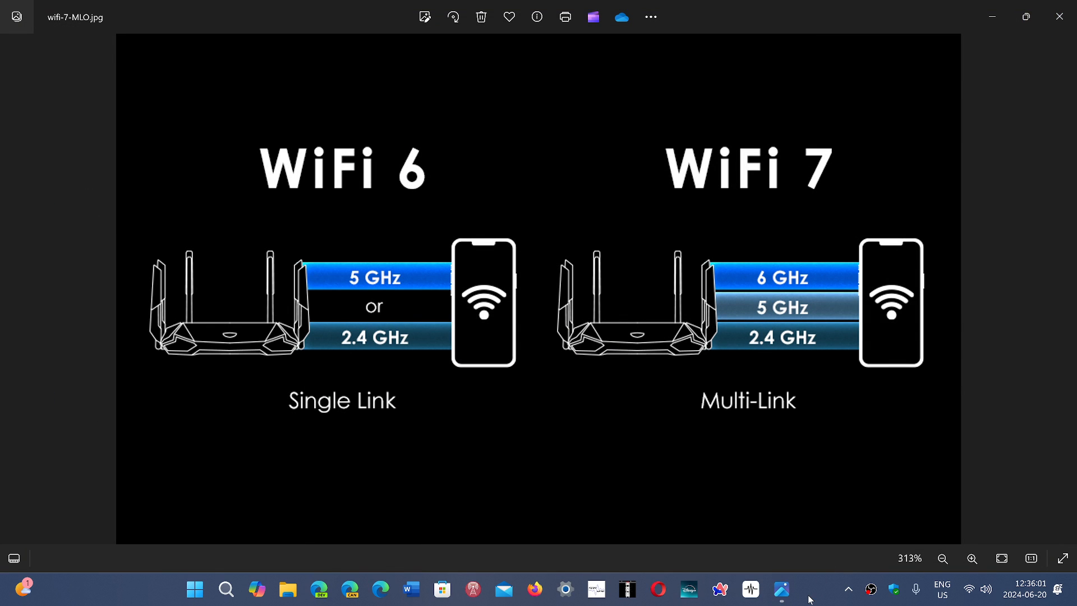
mouse_move(872, 213)
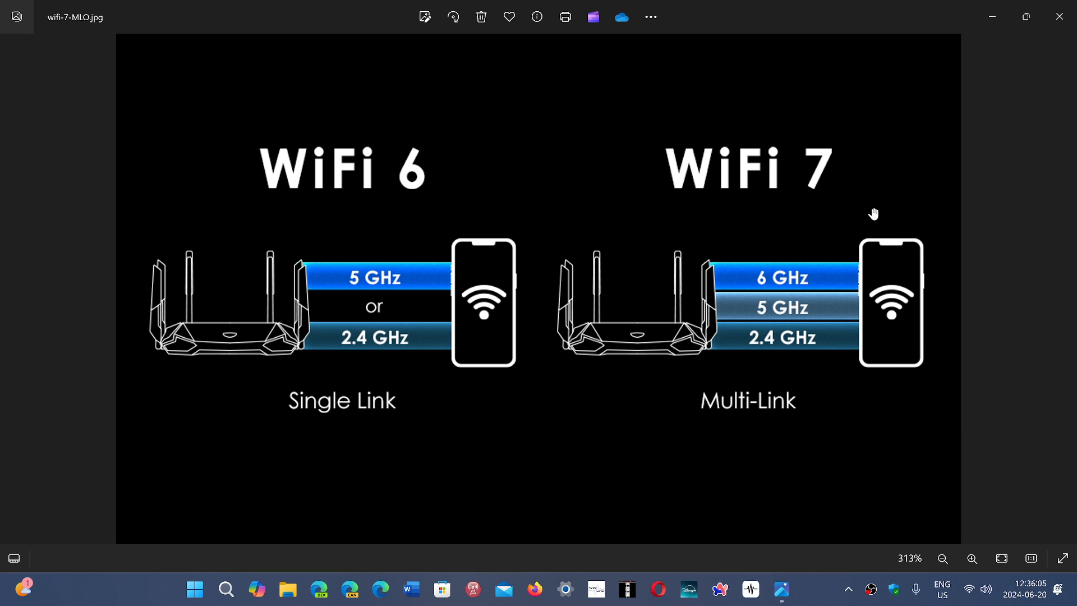
mouse_move(953, 433)
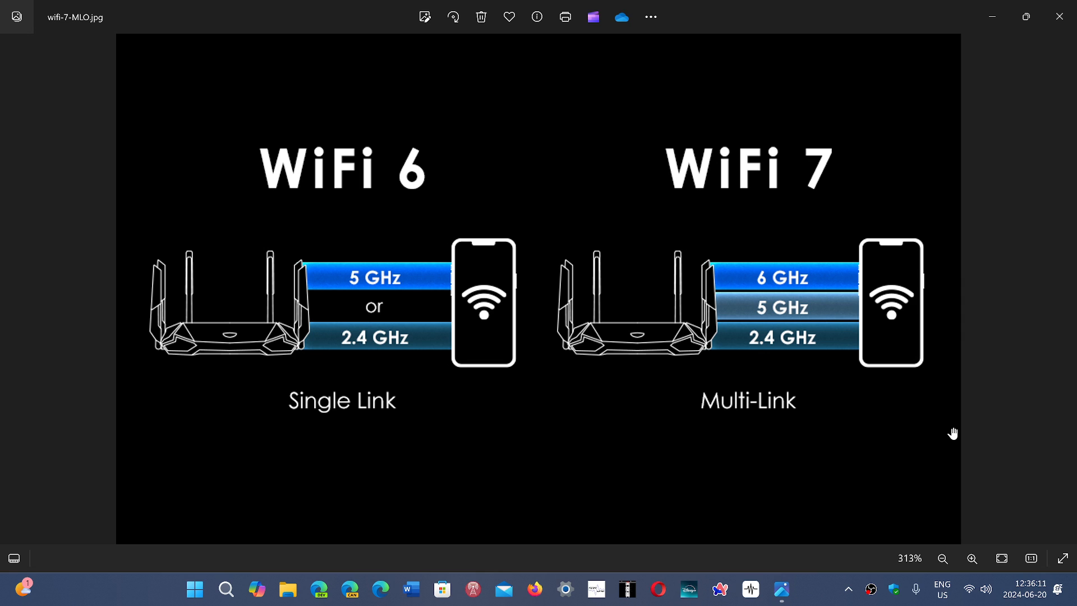
mouse_move(698, 237)
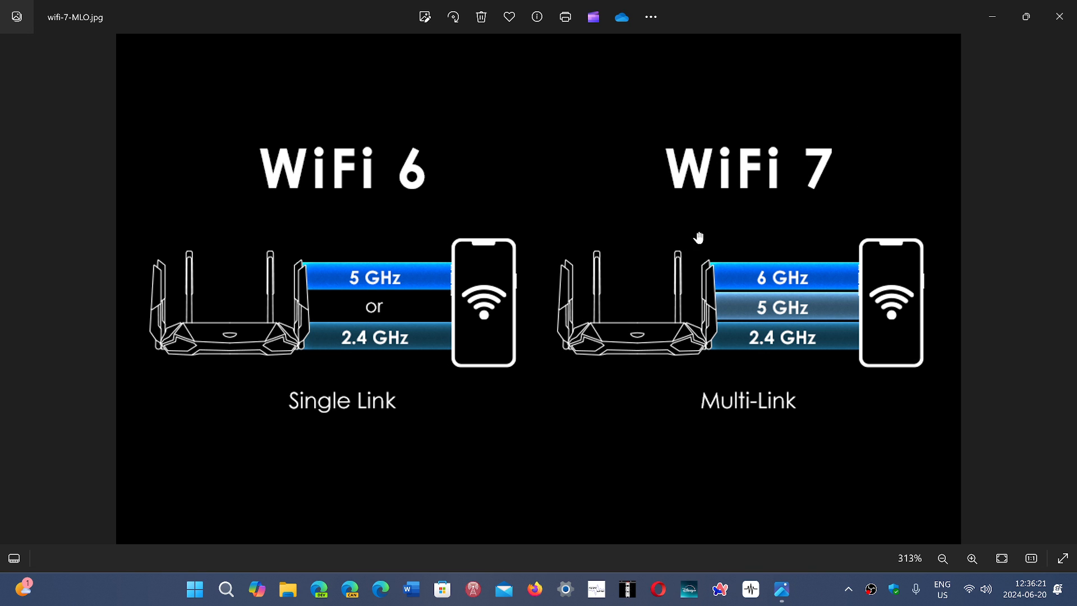
mouse_move(1011, 493)
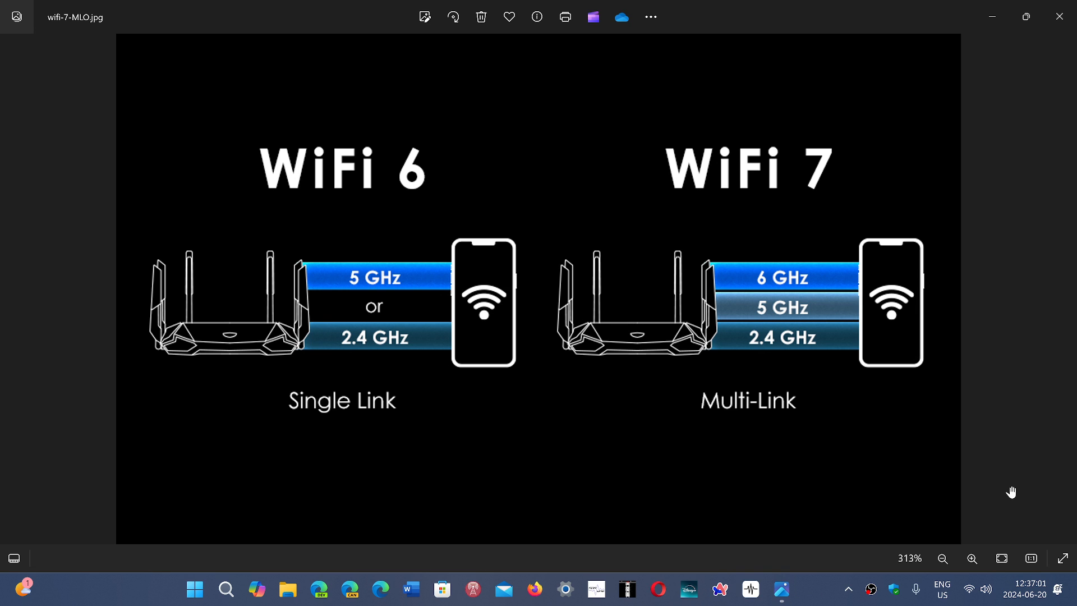
mouse_move(996, 328)
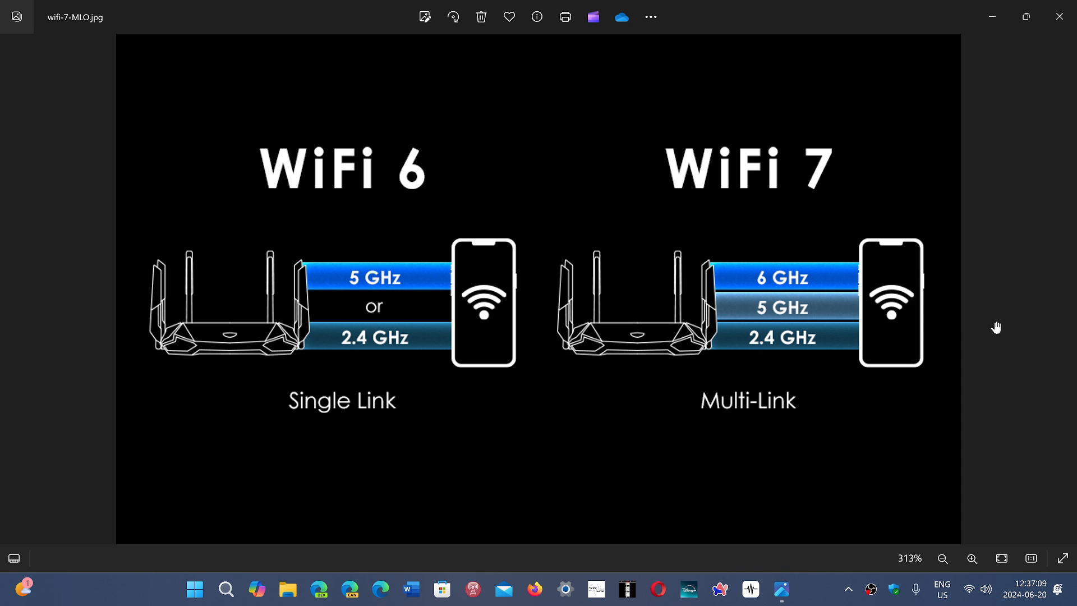
mouse_move(996, 371)
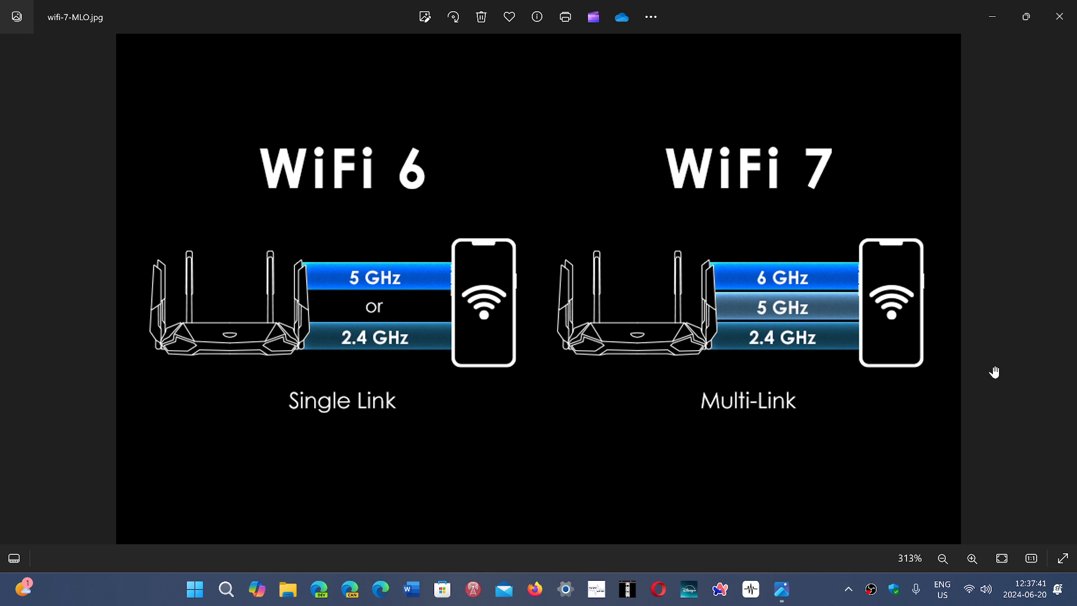
mouse_move(825, 579)
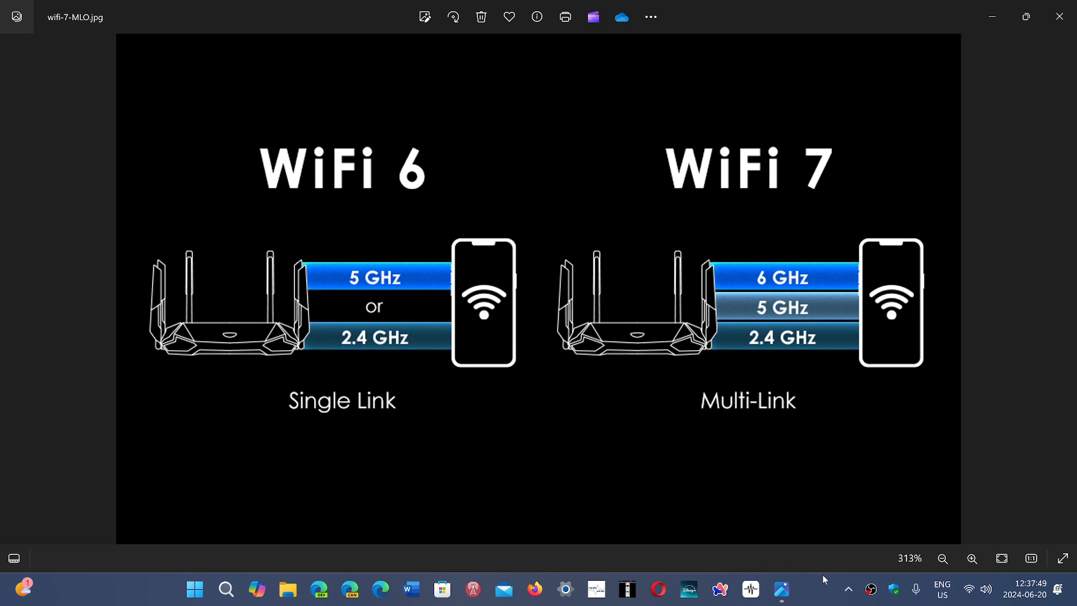
mouse_move(811, 599)
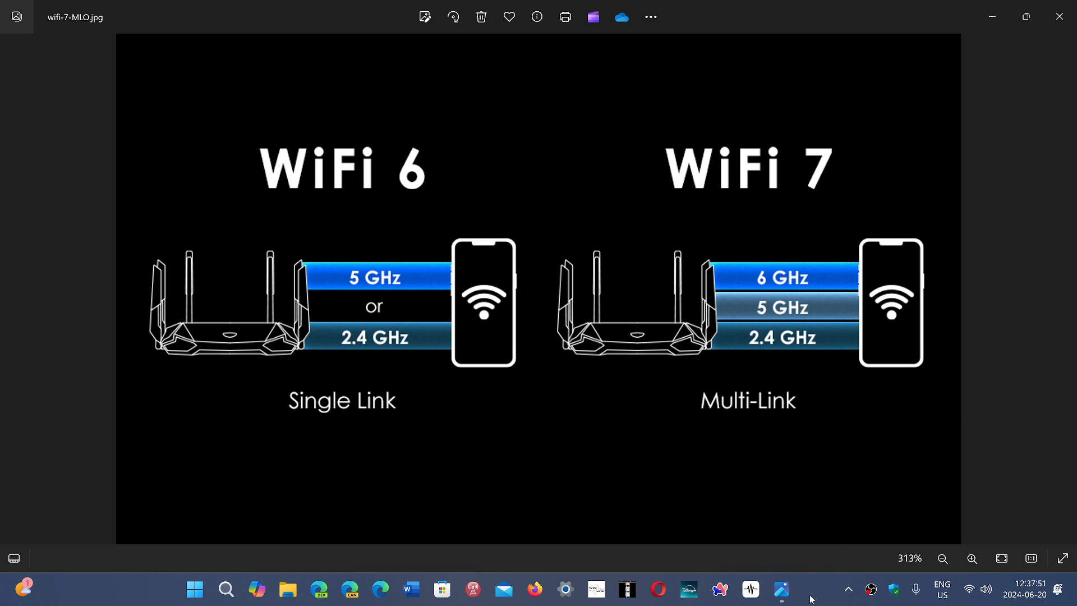